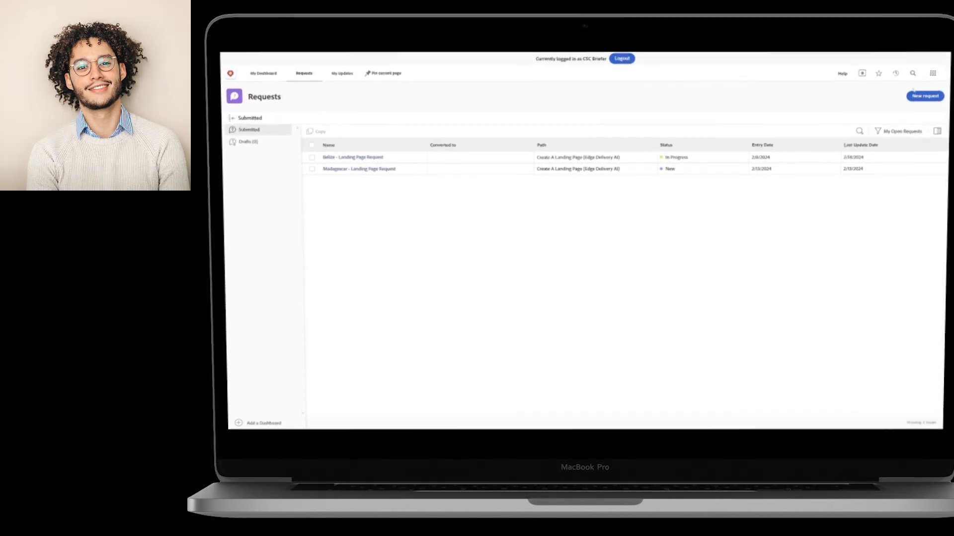
# Step: Start a new Create A Landing Page (Edge Delivery AI) request titled 'Bali - Landing Page Request'
pyautogui.click(924, 96)
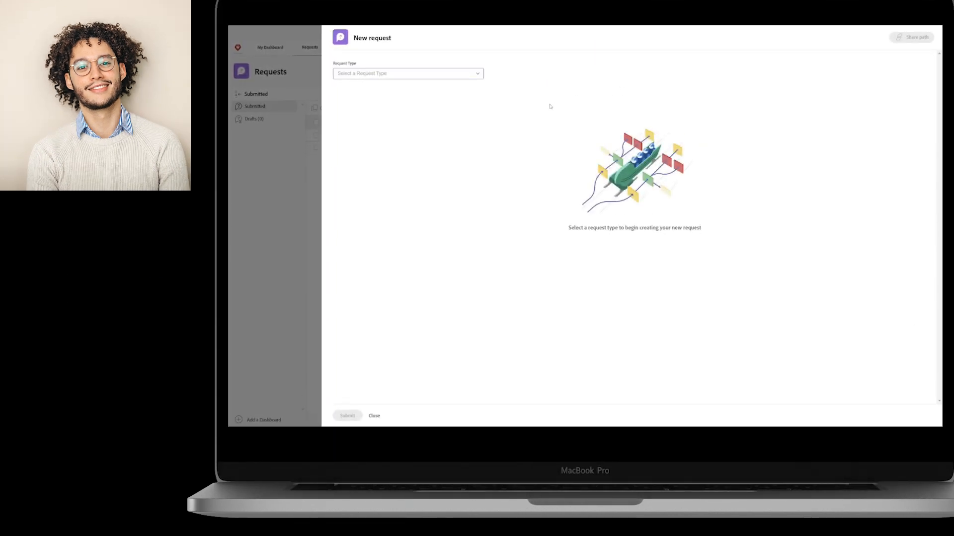
pyautogui.click(407, 73)
pyautogui.write('Bali - Land')
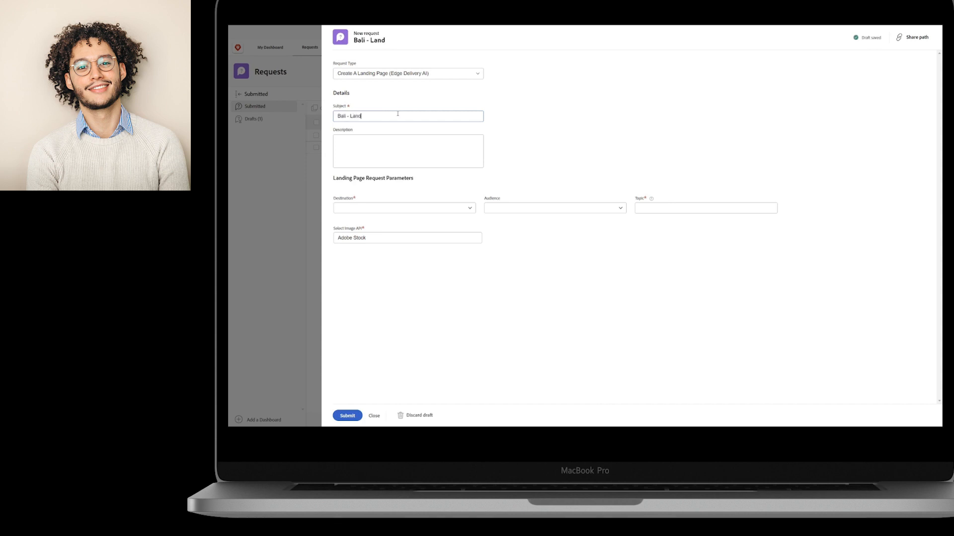
pyautogui.write('ing Page Request')
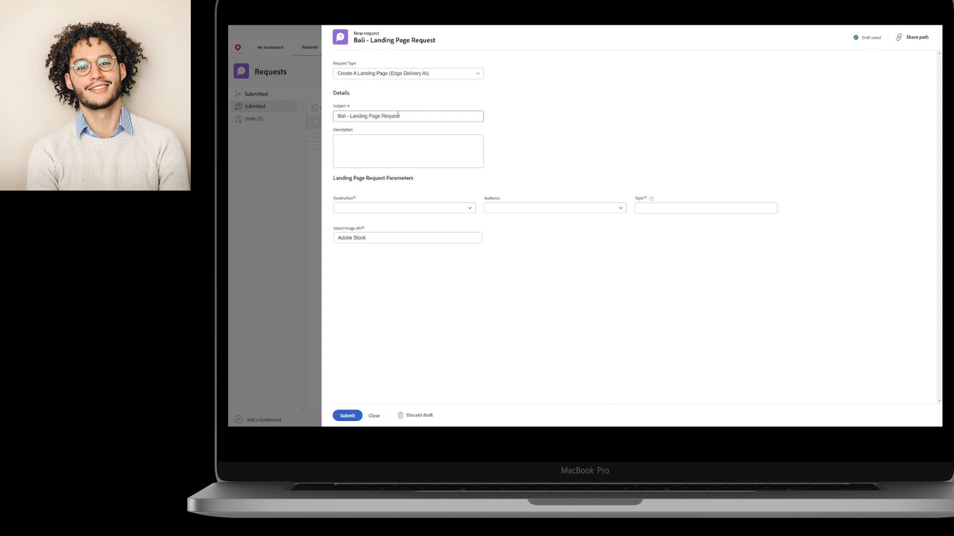
# Step: Set audience to Adventurers, topic to Adventure, and keep Adobe Stock images
pyautogui.click(553, 208)
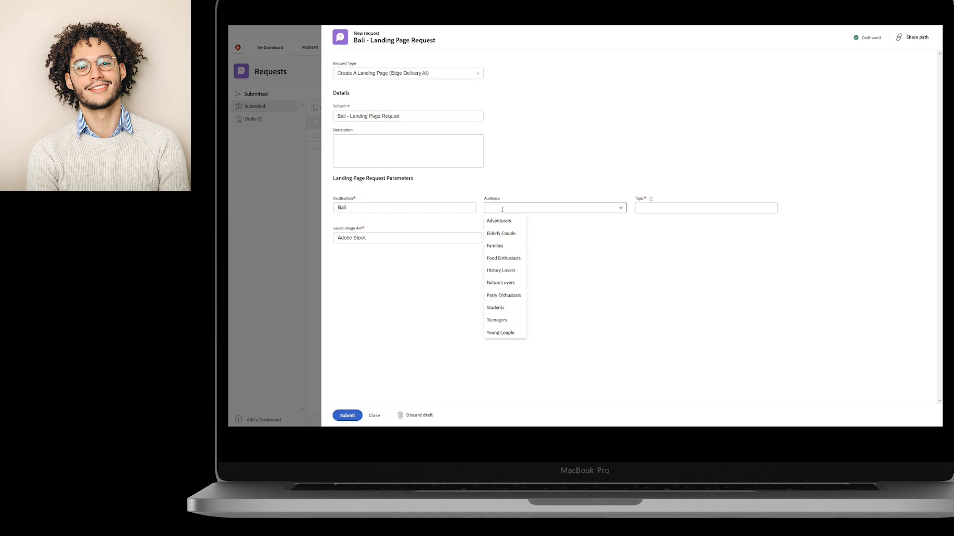
pyautogui.click(498, 220)
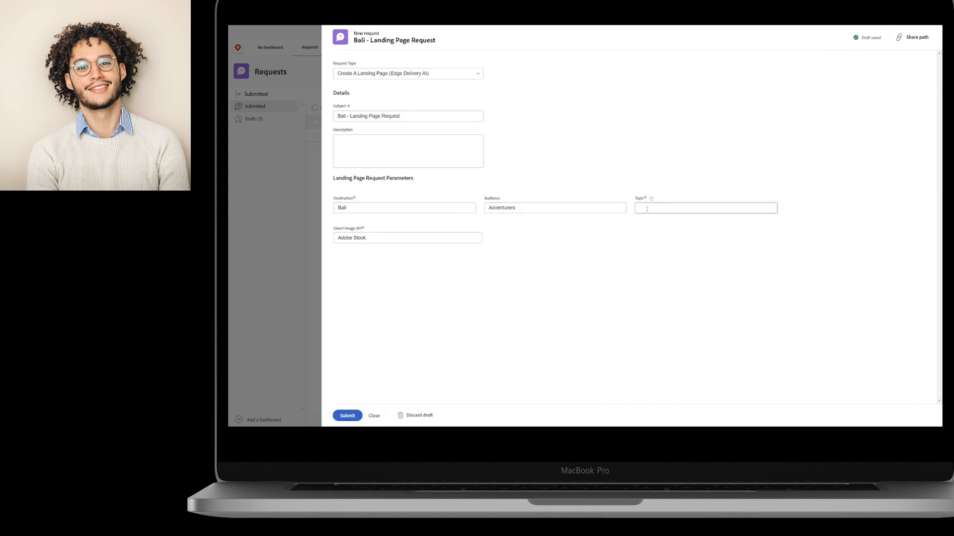
pyautogui.write('Adventure')
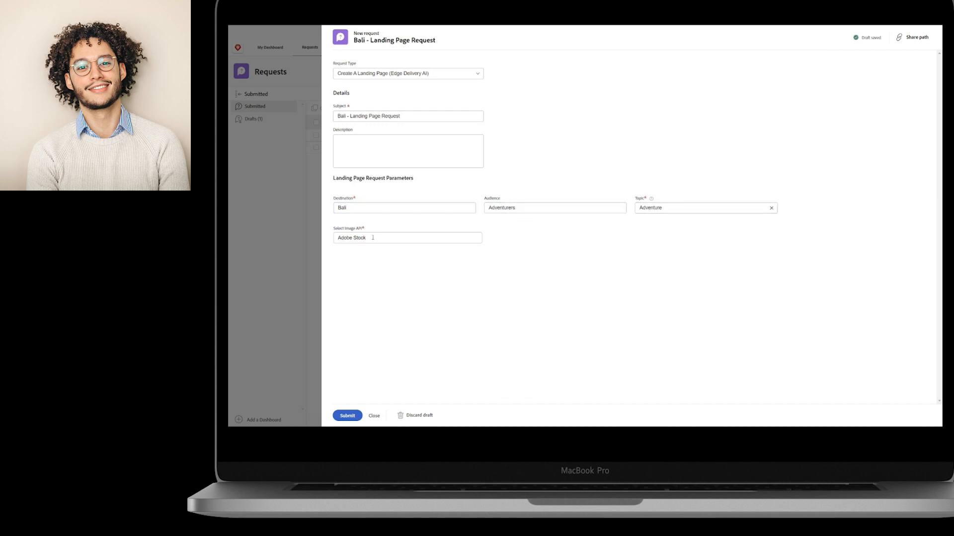
pyautogui.click(407, 237)
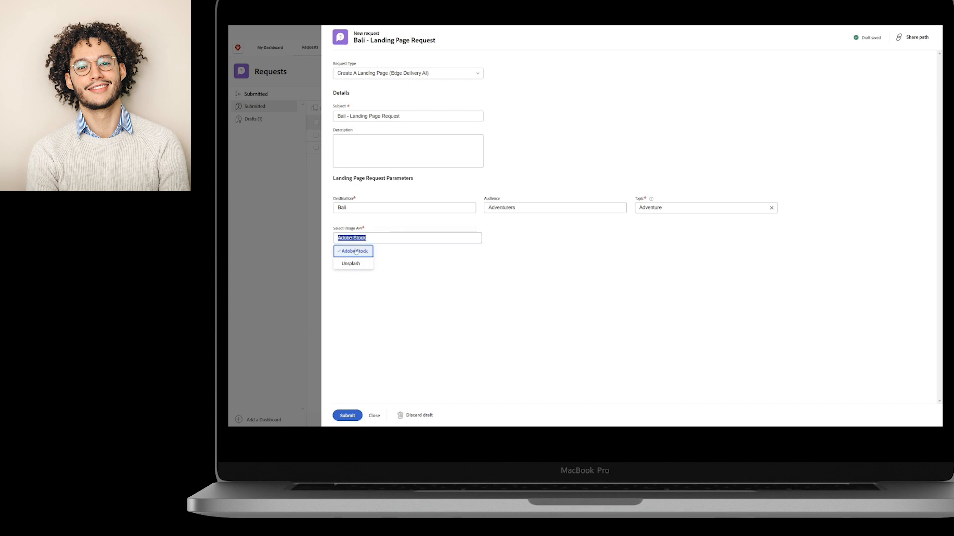
pyautogui.click(352, 252)
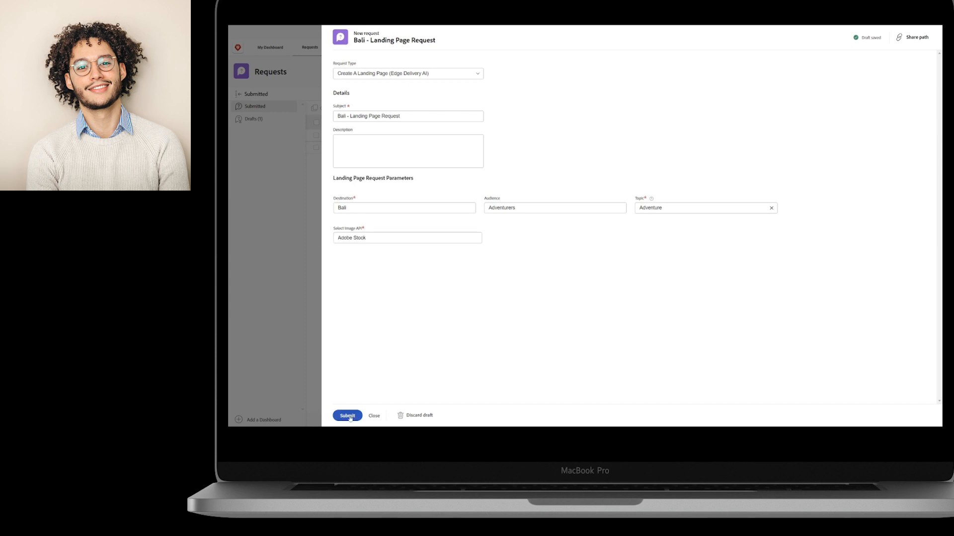
# Step: Submit the Bali request and open its Issue Details from the notification
pyautogui.click(347, 415)
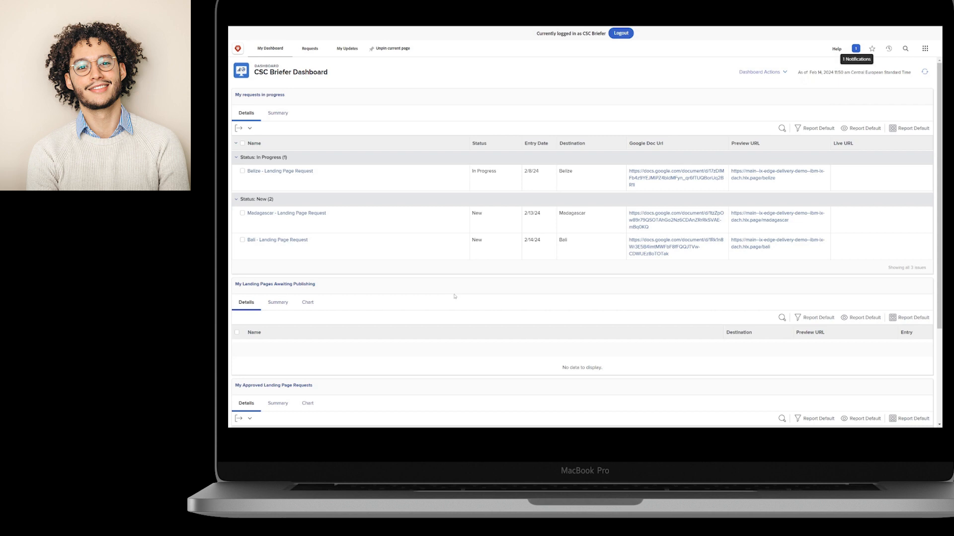
pyautogui.moveTo(443, 289)
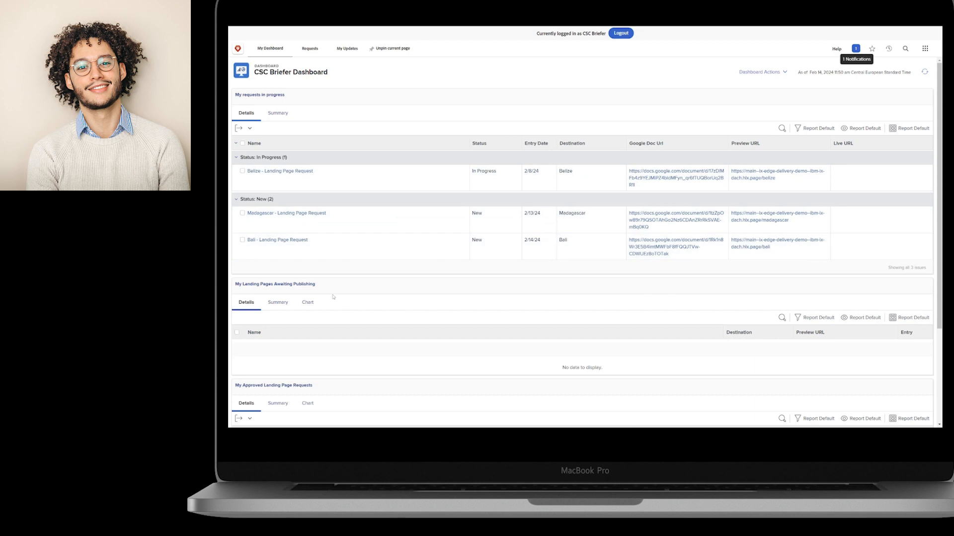
pyautogui.scroll(-3)
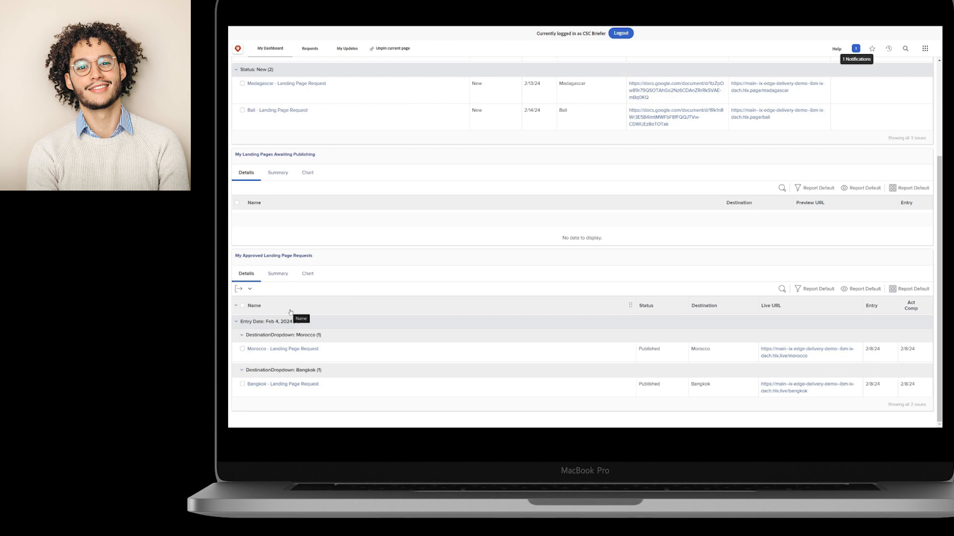
pyautogui.click(855, 48)
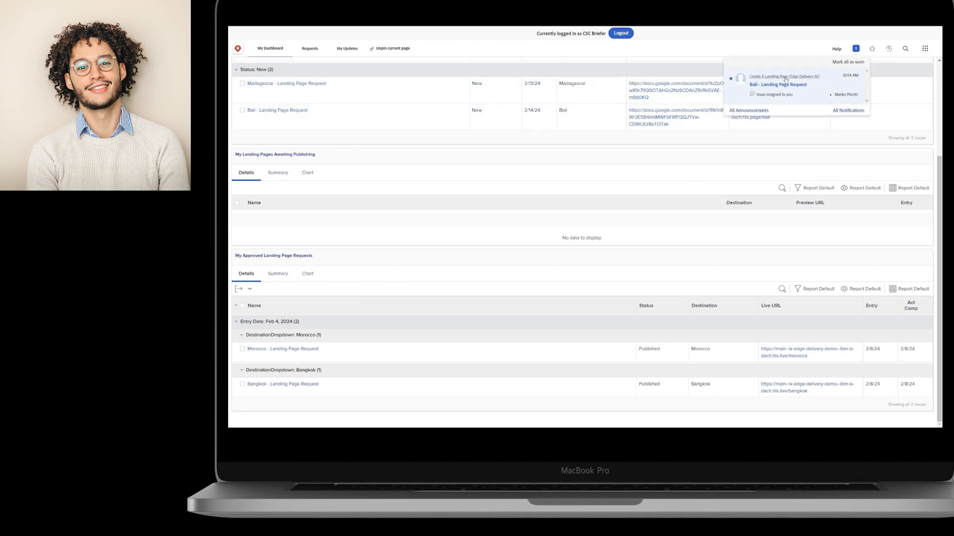
pyautogui.click(783, 84)
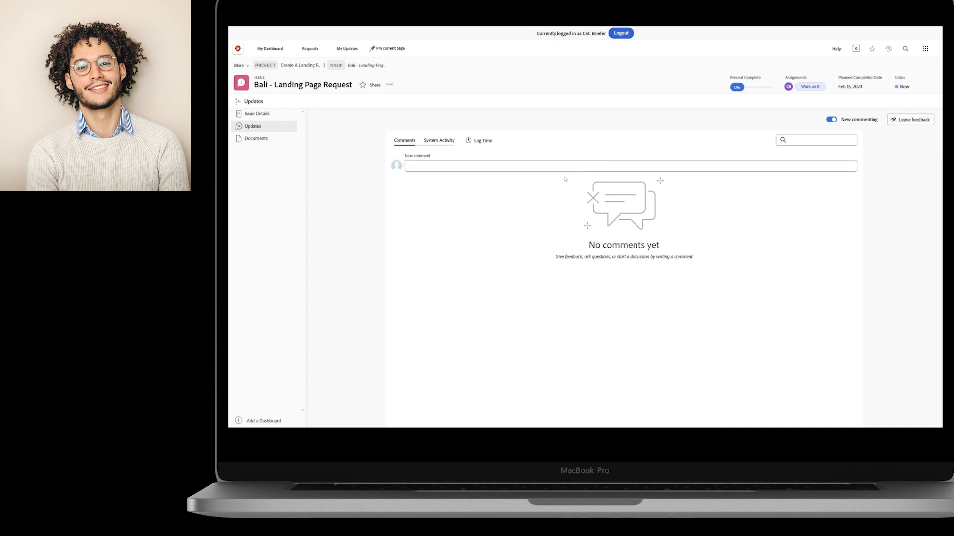
pyautogui.click(257, 114)
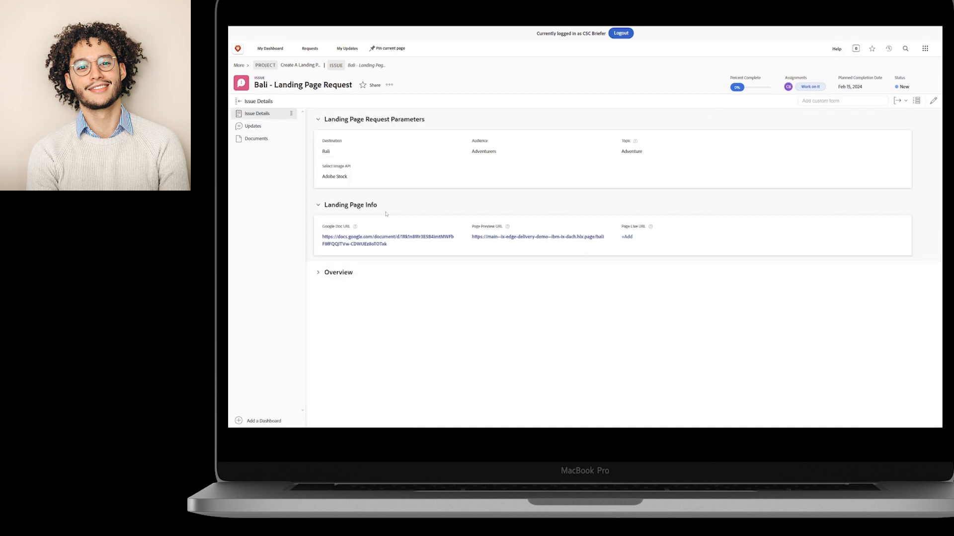
pyautogui.moveTo(374, 244)
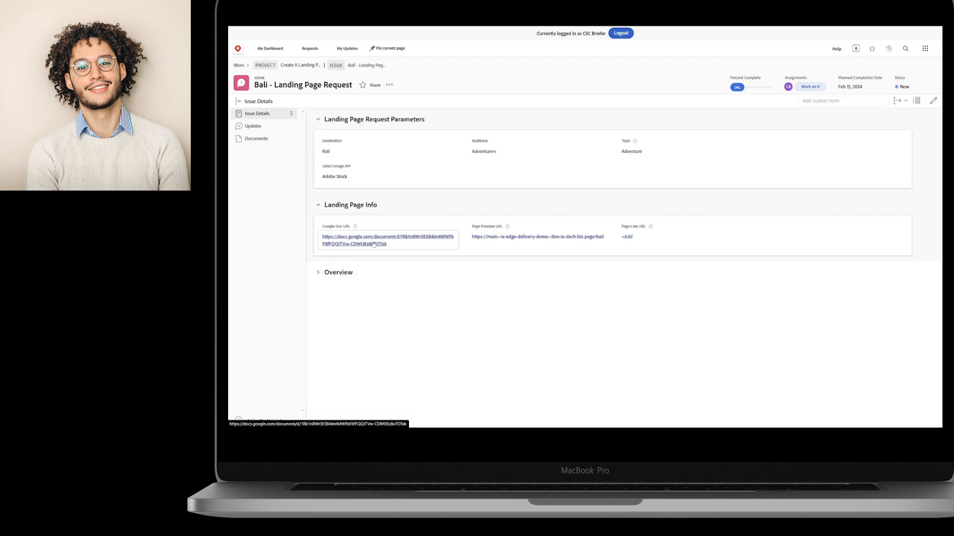
# Step: Open the Bali page preview and try booking a flight from it
pyautogui.click(538, 237)
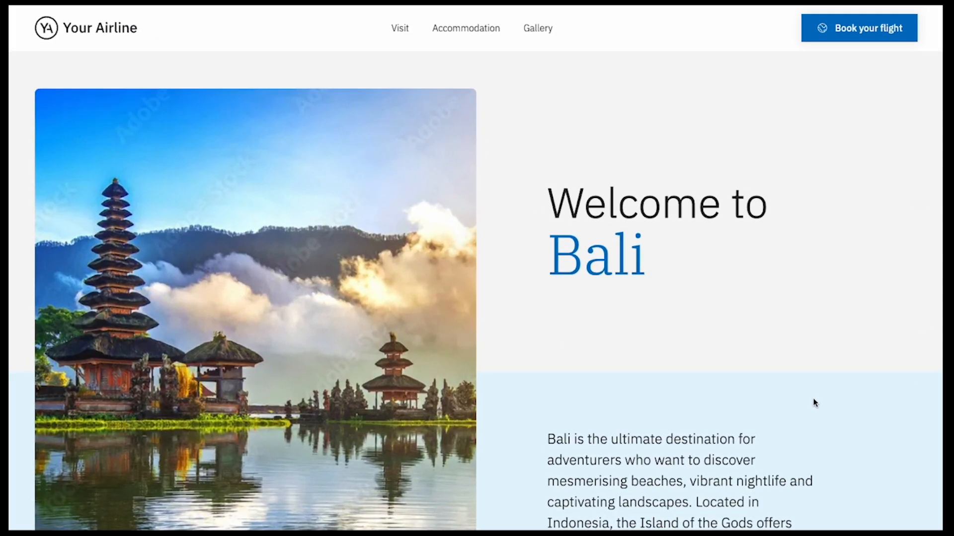
pyautogui.scroll(3)
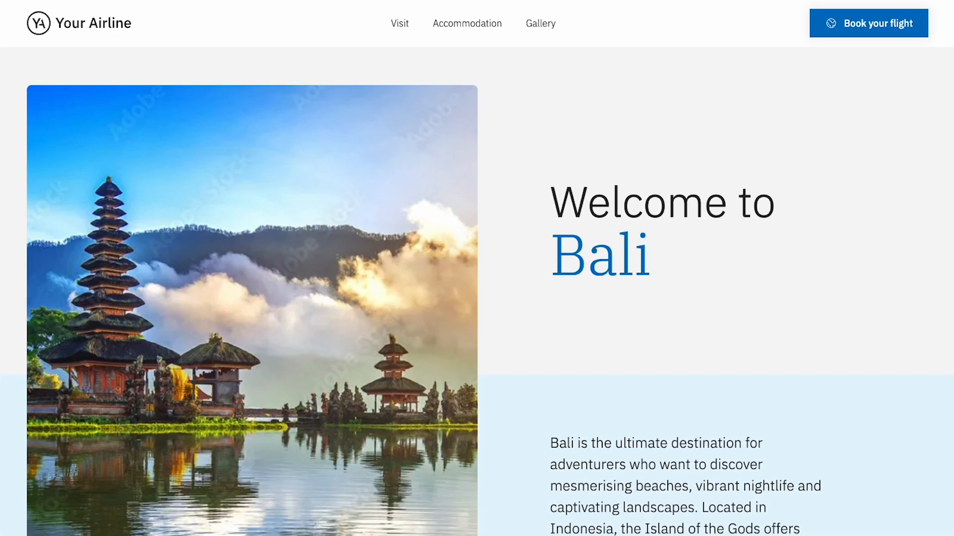
pyautogui.moveTo(843, 35)
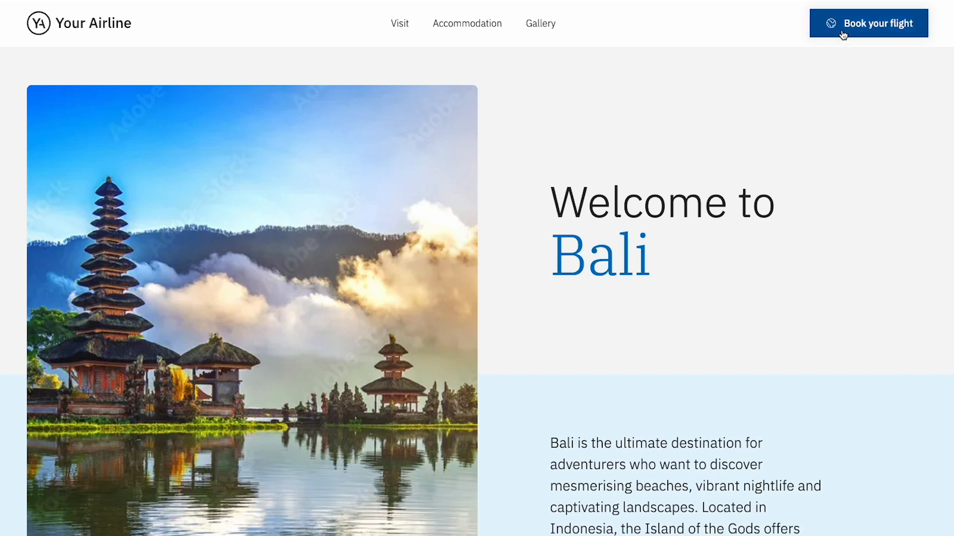
pyautogui.click(868, 23)
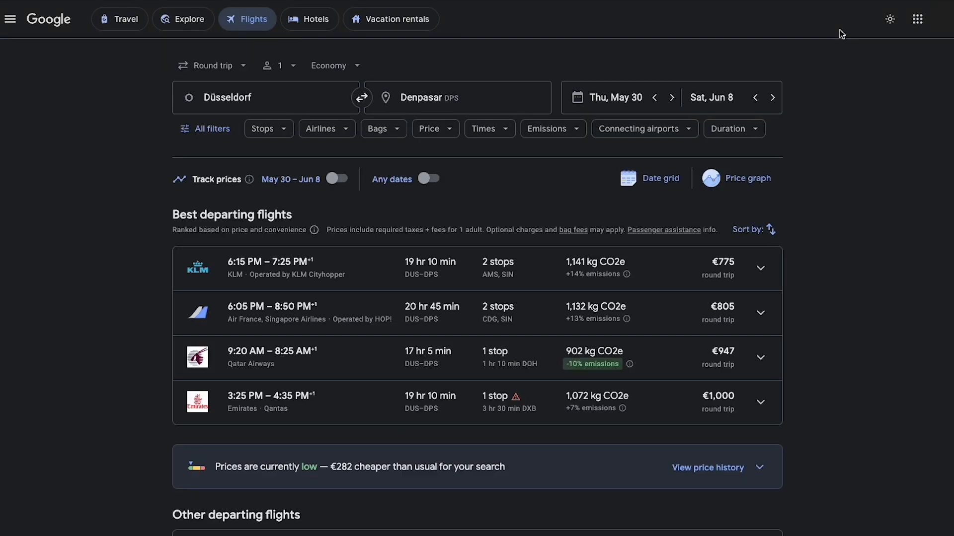
pyautogui.click(270, 97)
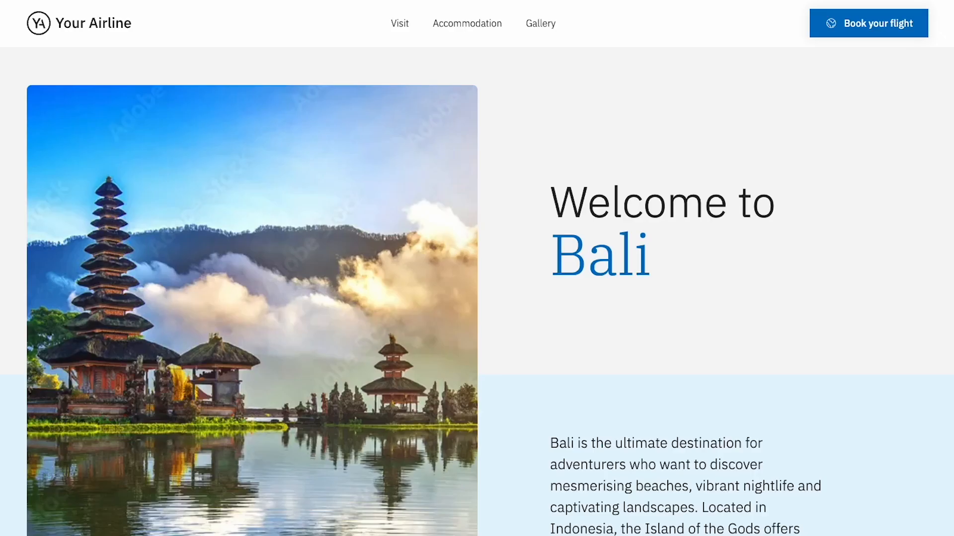
pyautogui.moveTo(859, 280)
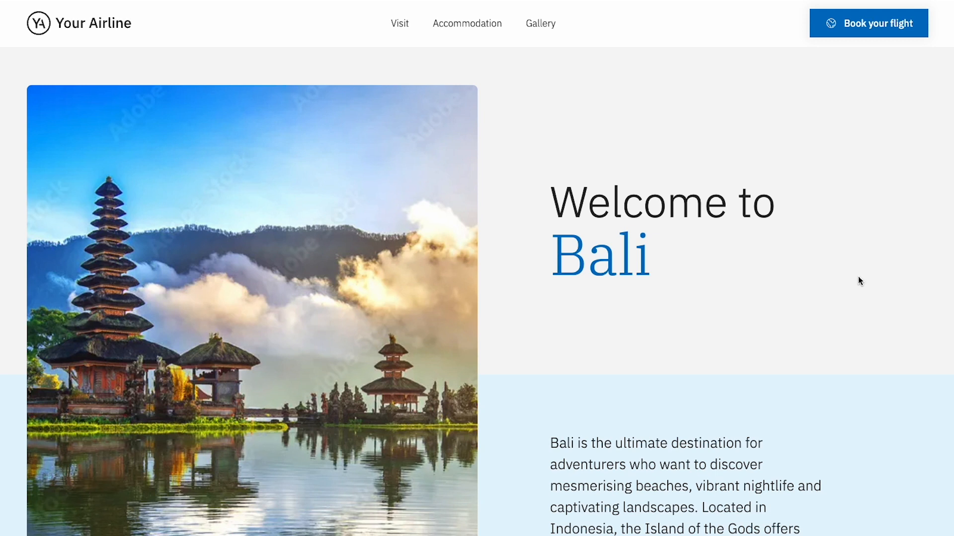
pyautogui.scroll(-3)
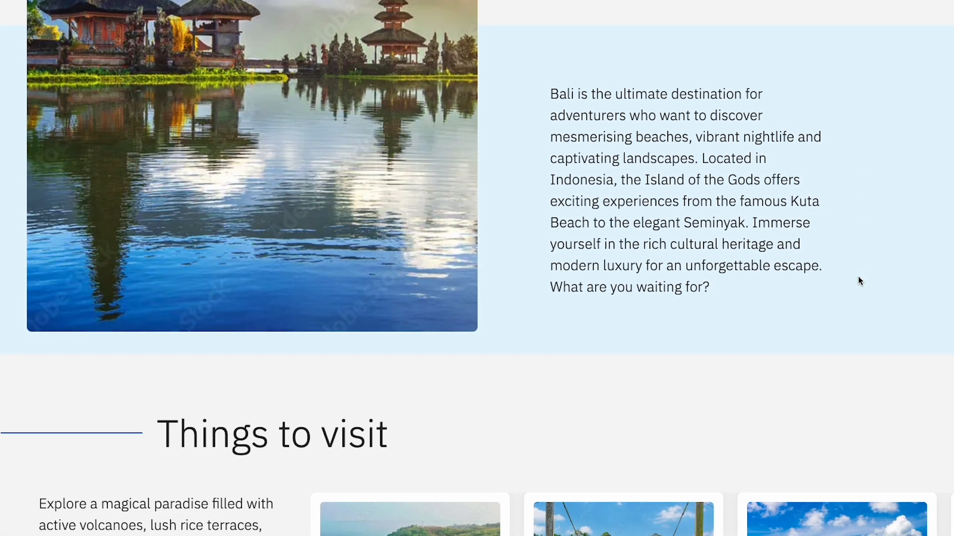
pyautogui.scroll(-3)
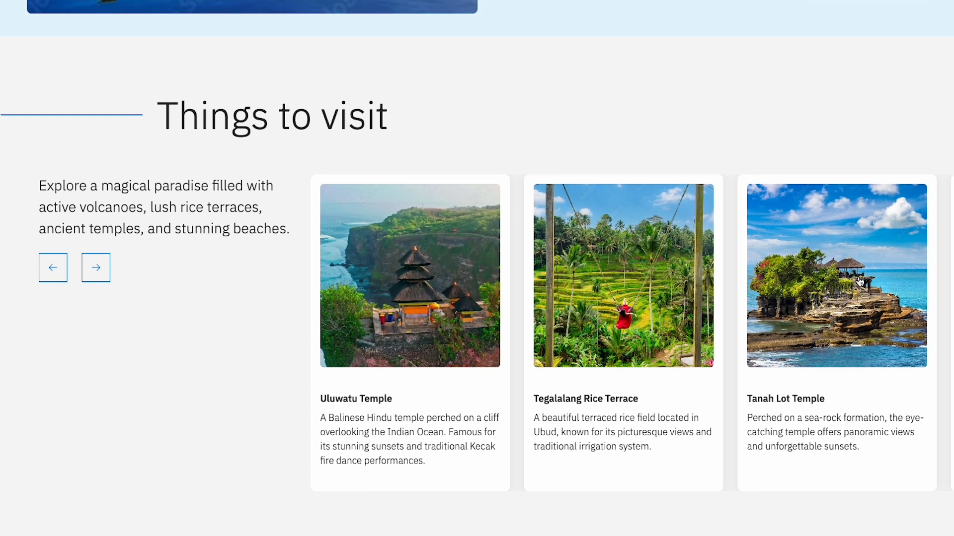
pyautogui.click(94, 267)
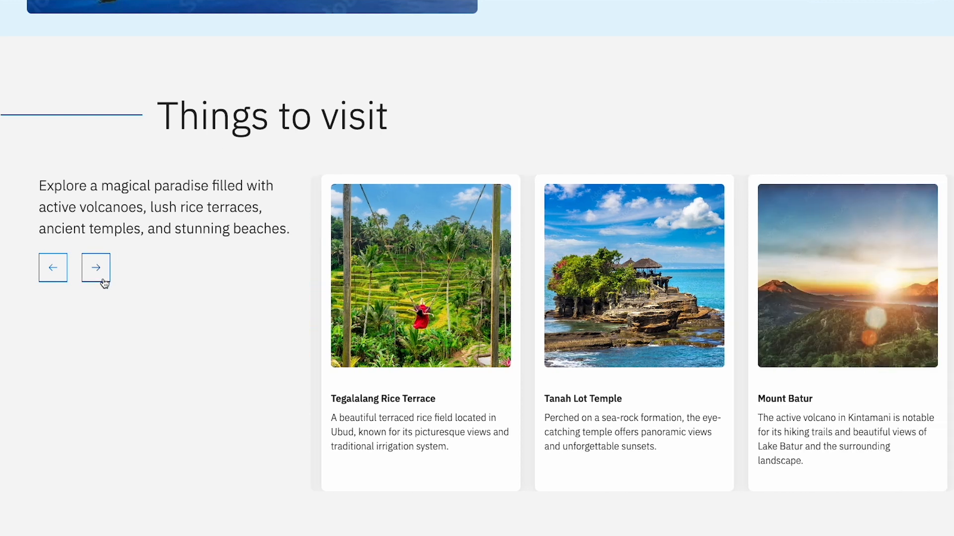
pyautogui.click(95, 268)
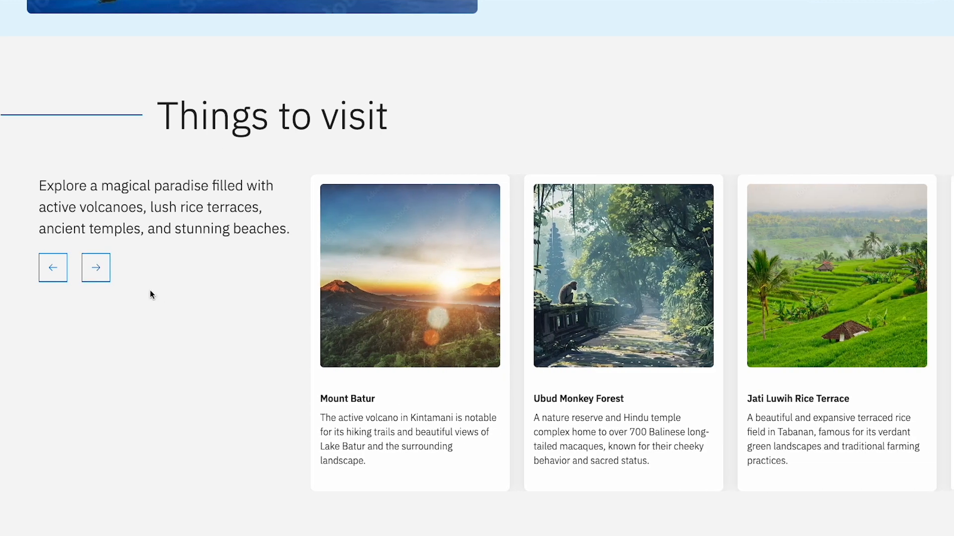
pyautogui.scroll(-3)
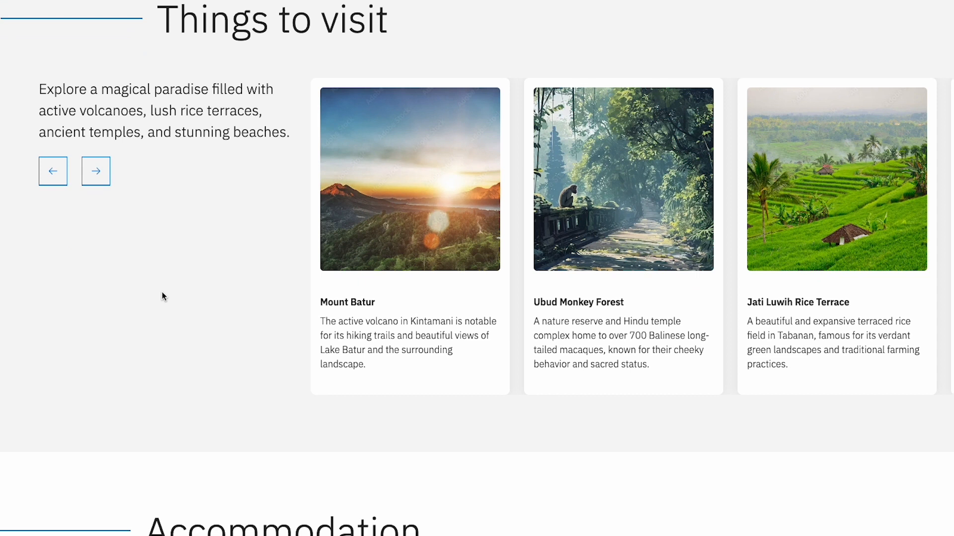
pyautogui.scroll(-3)
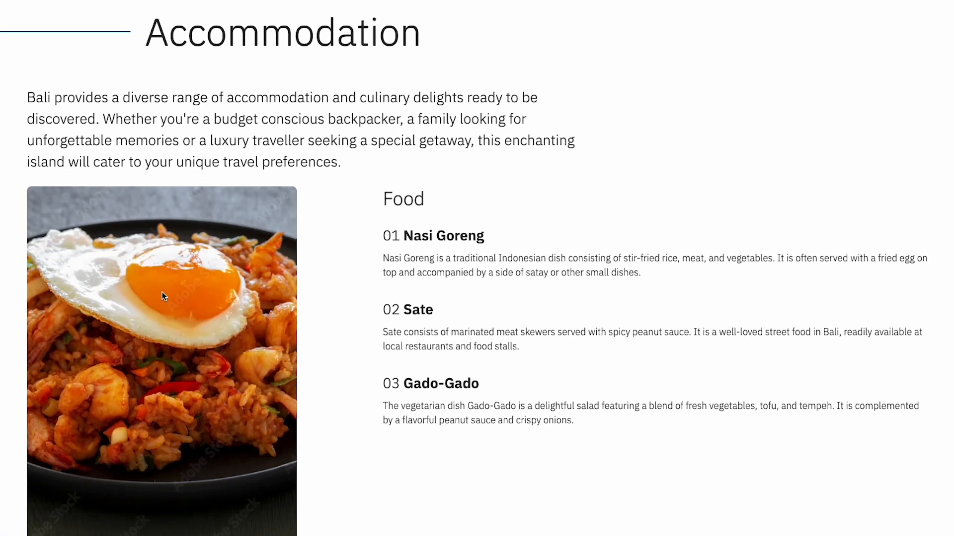
pyautogui.scroll(-3)
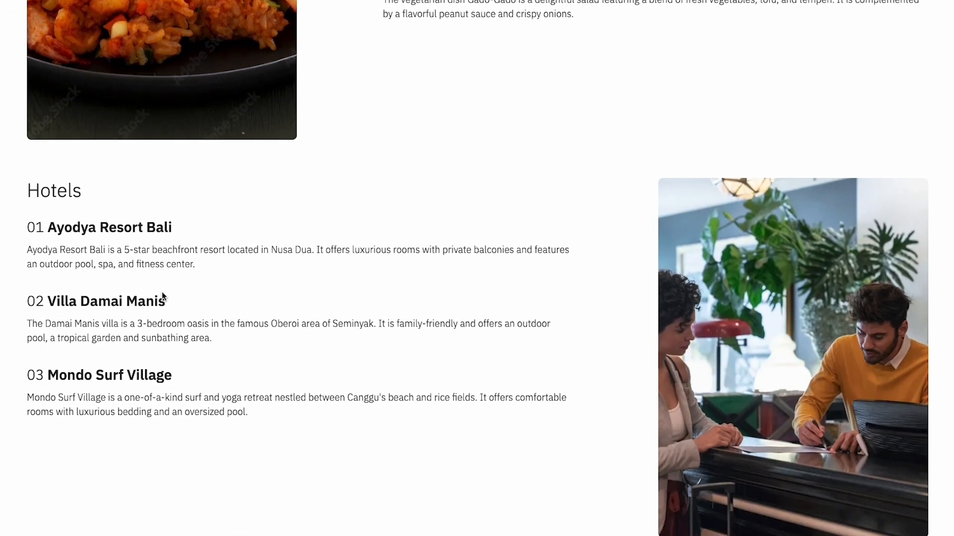
pyautogui.scroll(-3)
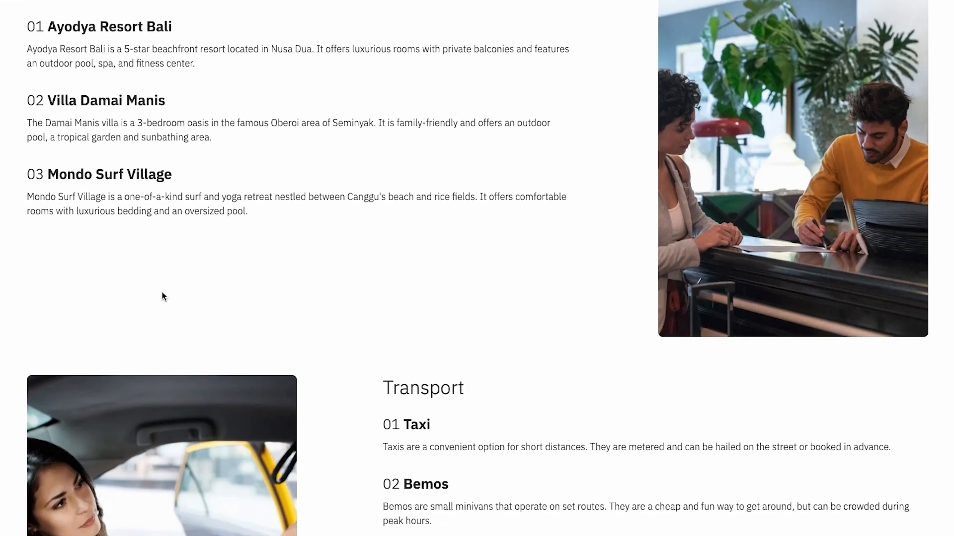
pyautogui.scroll(-3)
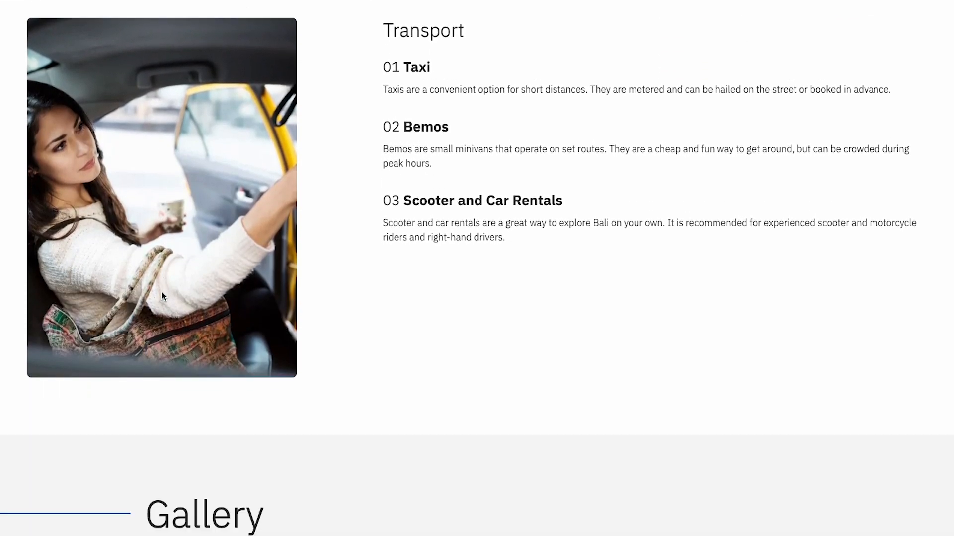
pyautogui.scroll(-3)
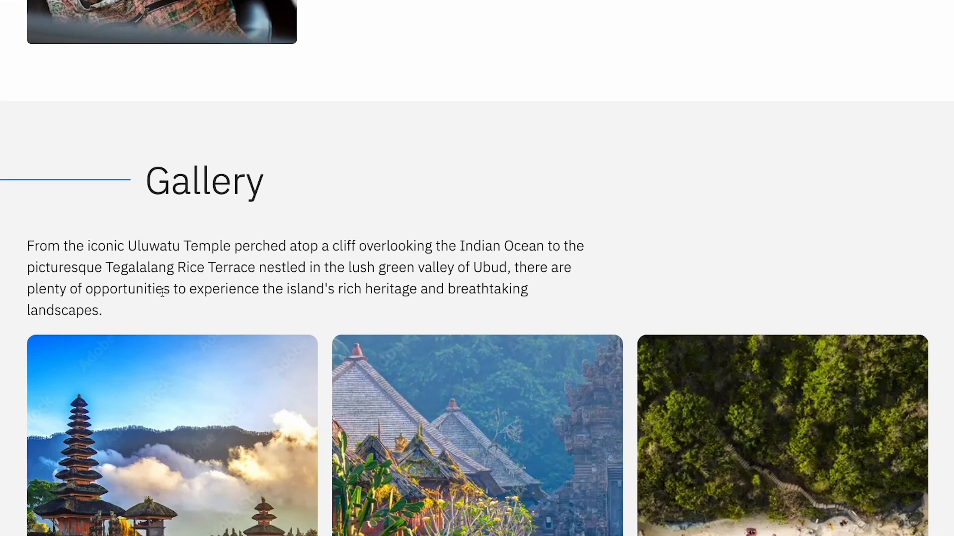
pyautogui.scroll(-3)
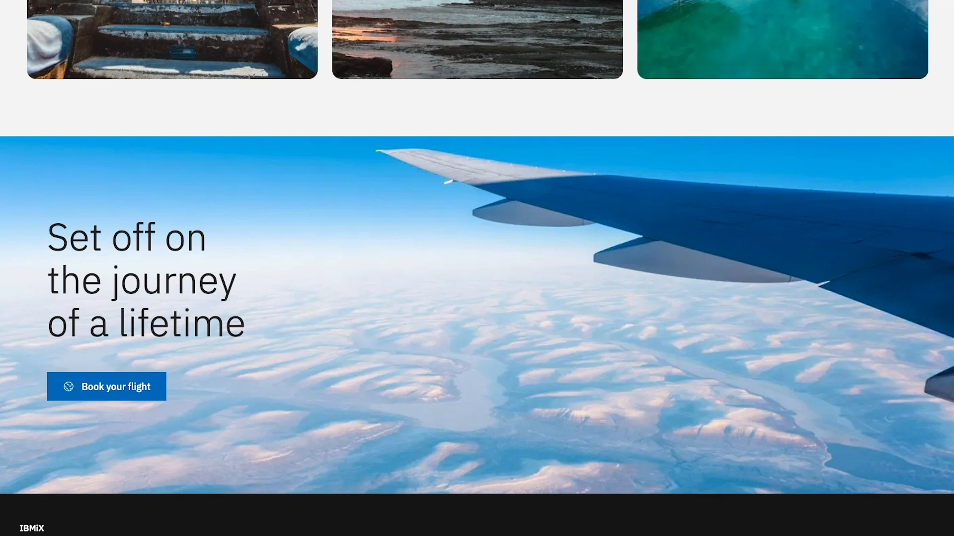
pyautogui.moveTo(293, 303)
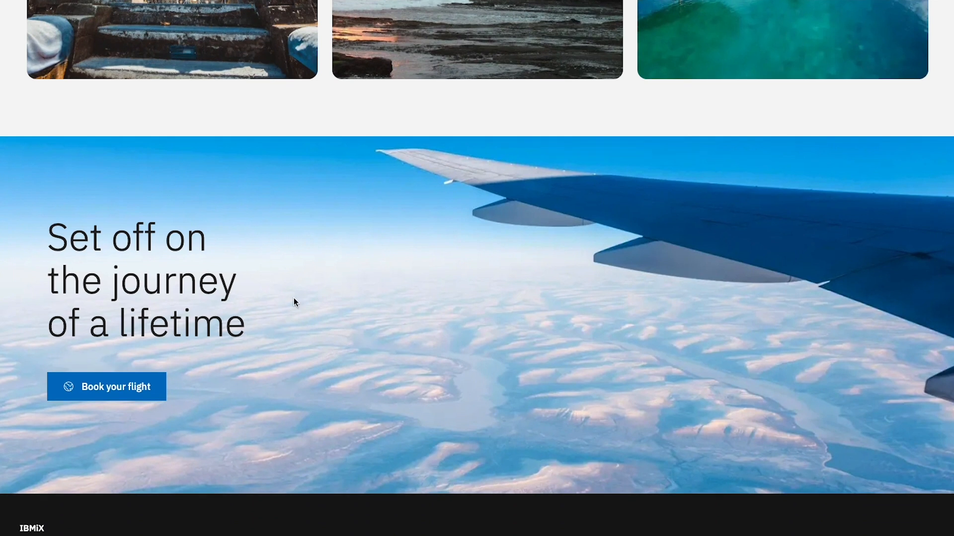
pyautogui.scroll(3)
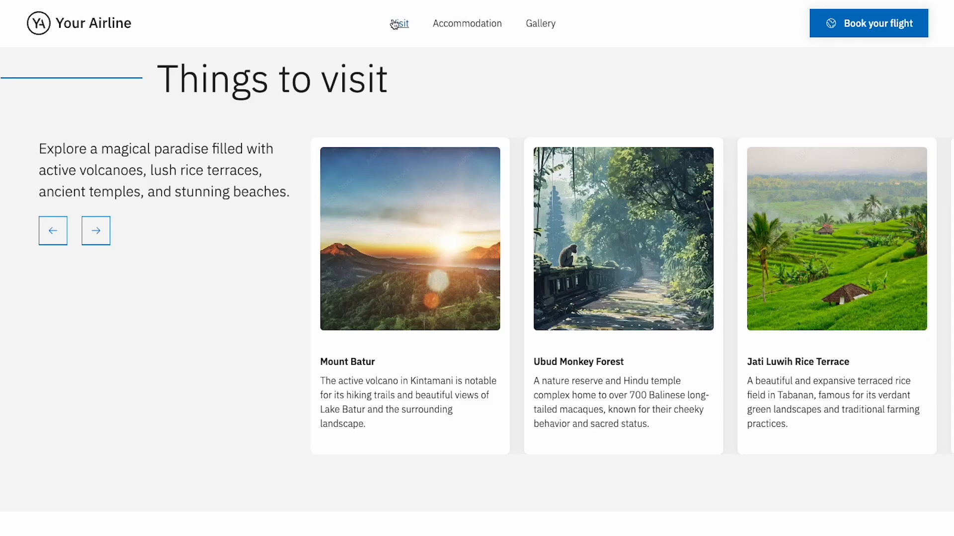
pyautogui.moveTo(467, 23)
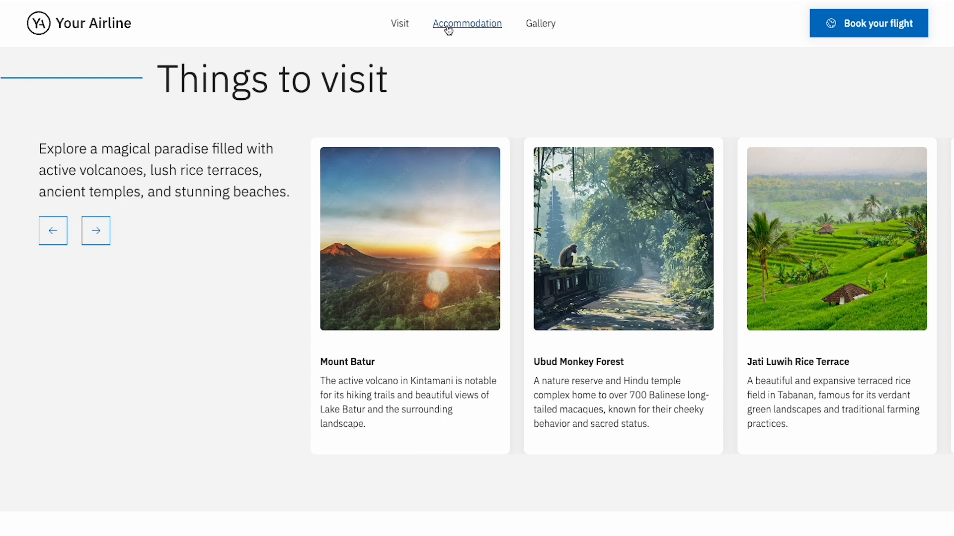
pyautogui.click(467, 24)
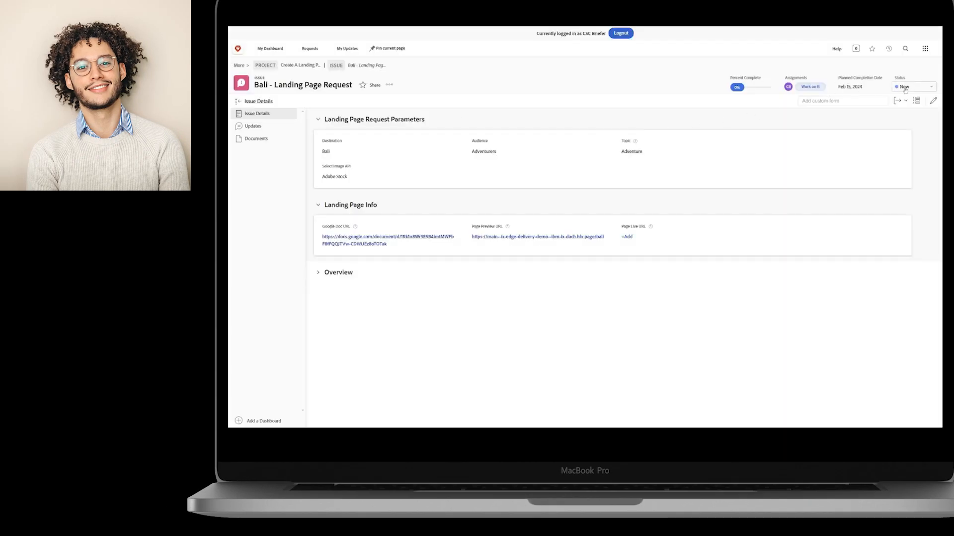
# Step: Change the Bali request status to Published (Pending Approval)
pyautogui.click(914, 87)
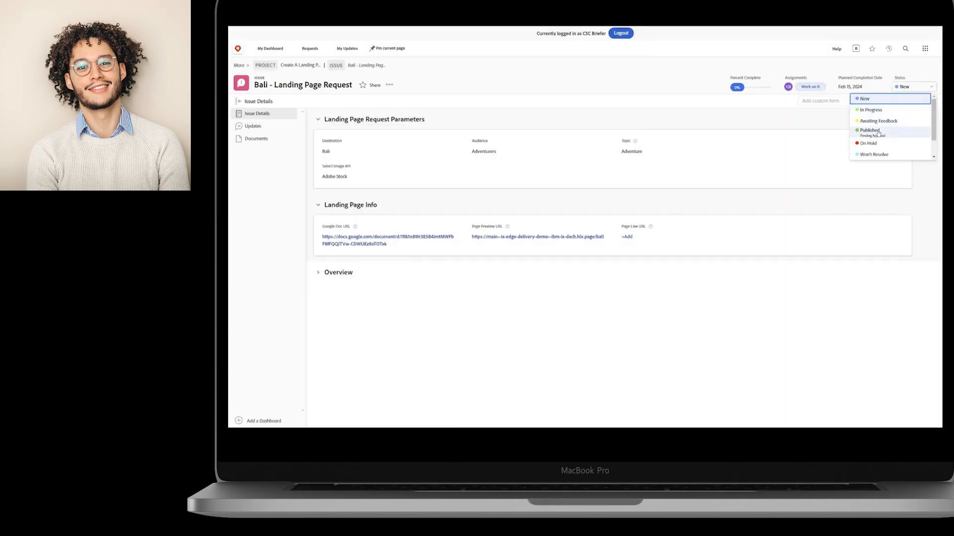
pyautogui.click(868, 131)
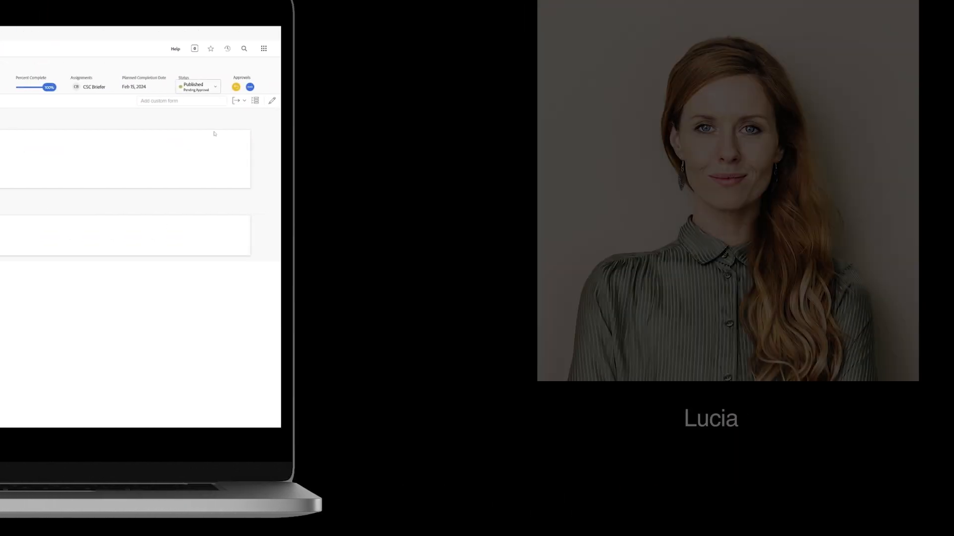
pyautogui.click(637, 52)
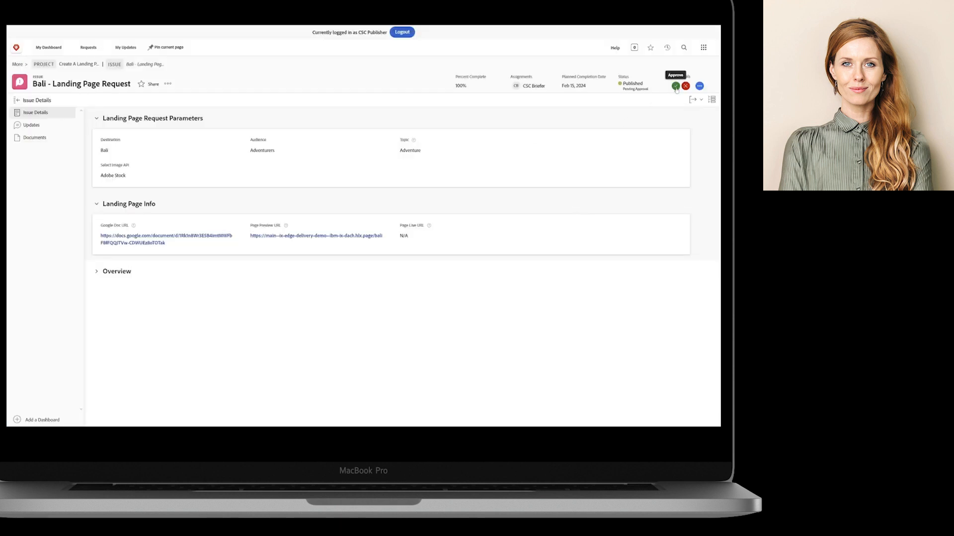
# Step: Reject the Bali request and comment 'Please provide a more catchy title'
pyautogui.click(685, 85)
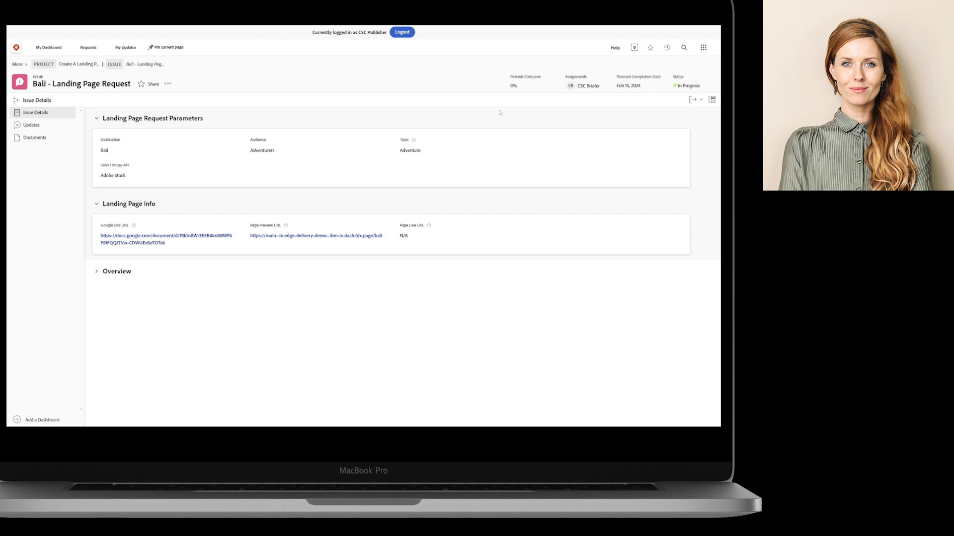
pyautogui.click(31, 124)
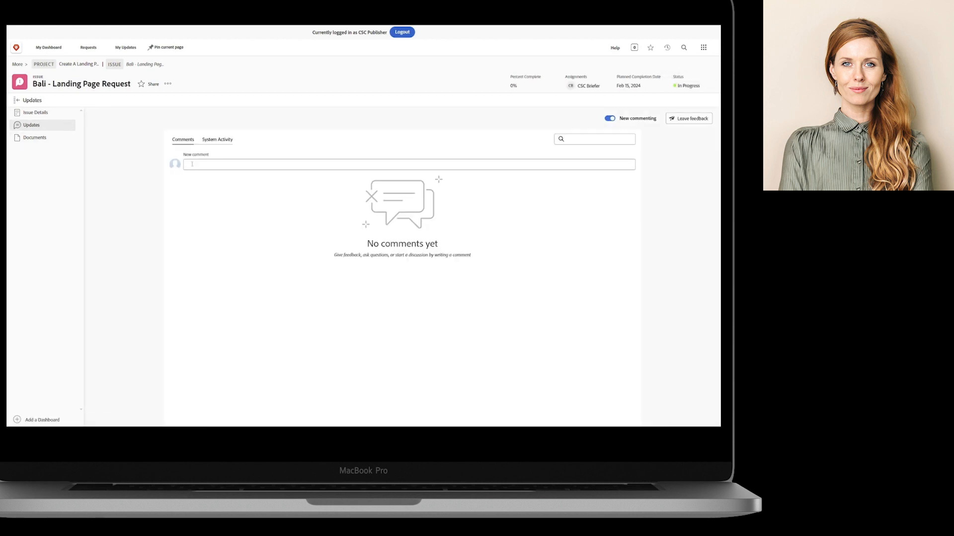
pyautogui.write('Please provide a more')
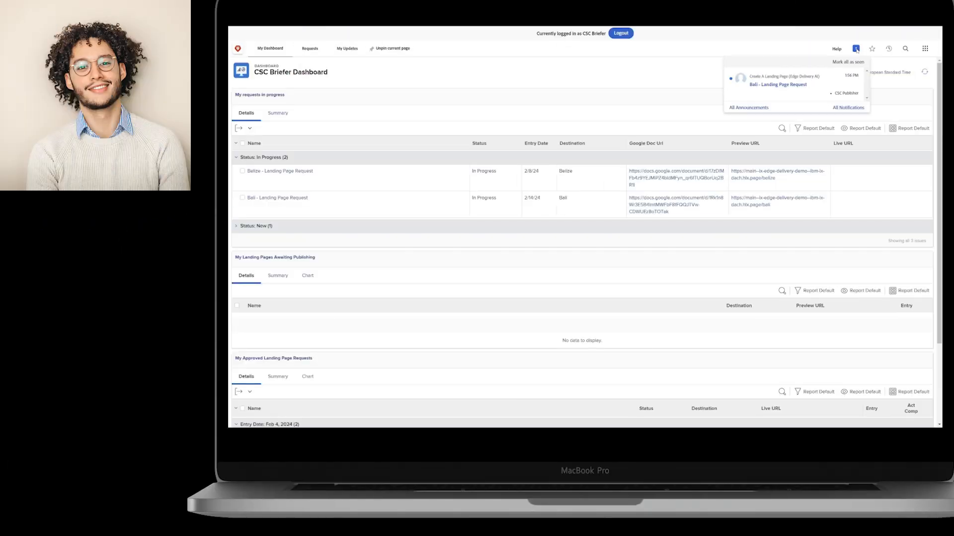
# Step: Open the request from its notification and follow the Google Doc URL in Issue Details
pyautogui.click(777, 84)
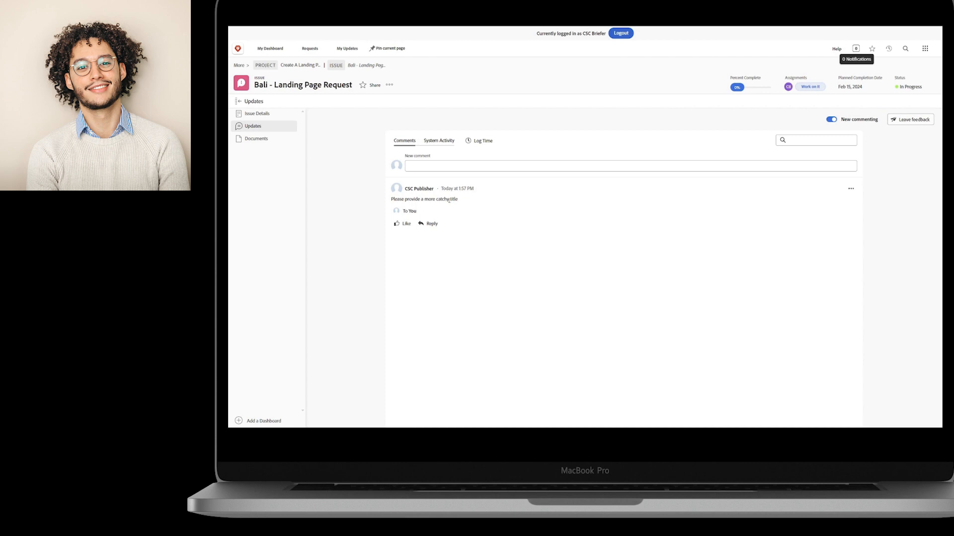
pyautogui.click(257, 113)
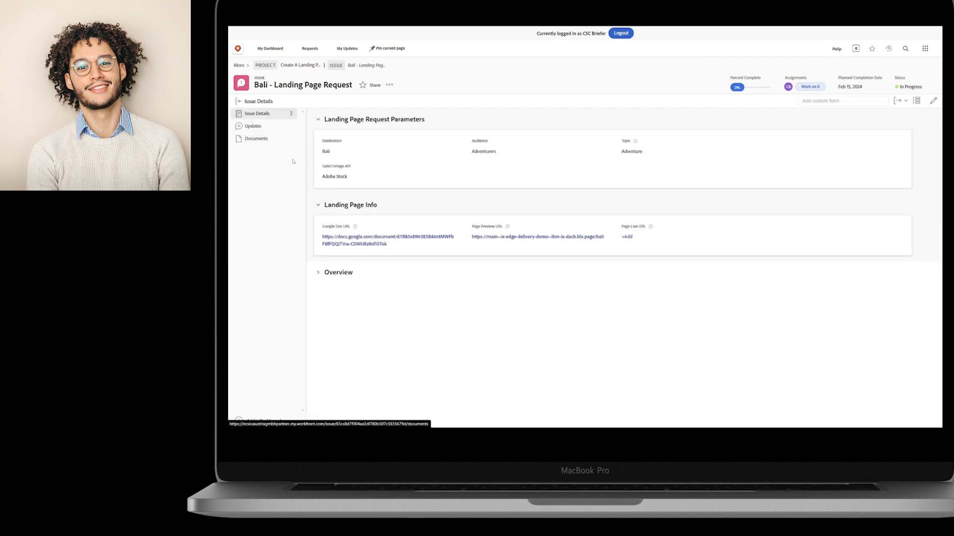
pyautogui.click(387, 237)
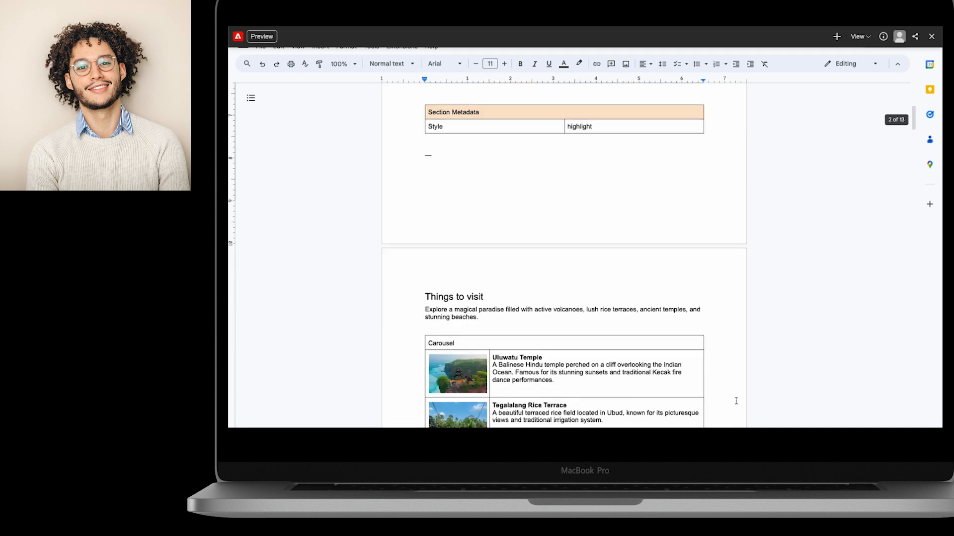
# Step: Retitle the heading 'Experience the beauty of Bali' and preview the updated page
pyautogui.scroll(3)
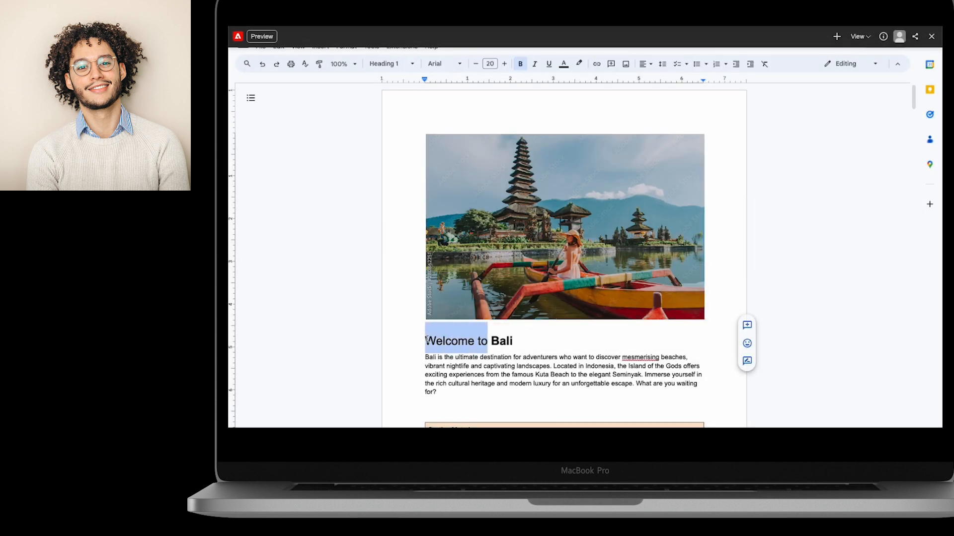
pyautogui.write('Experience the beauty')
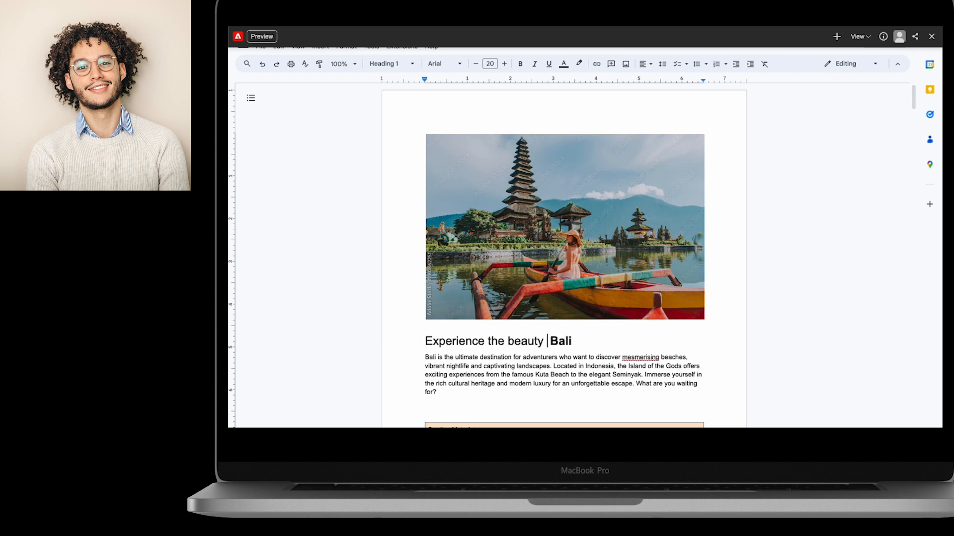
pyautogui.click(564, 227)
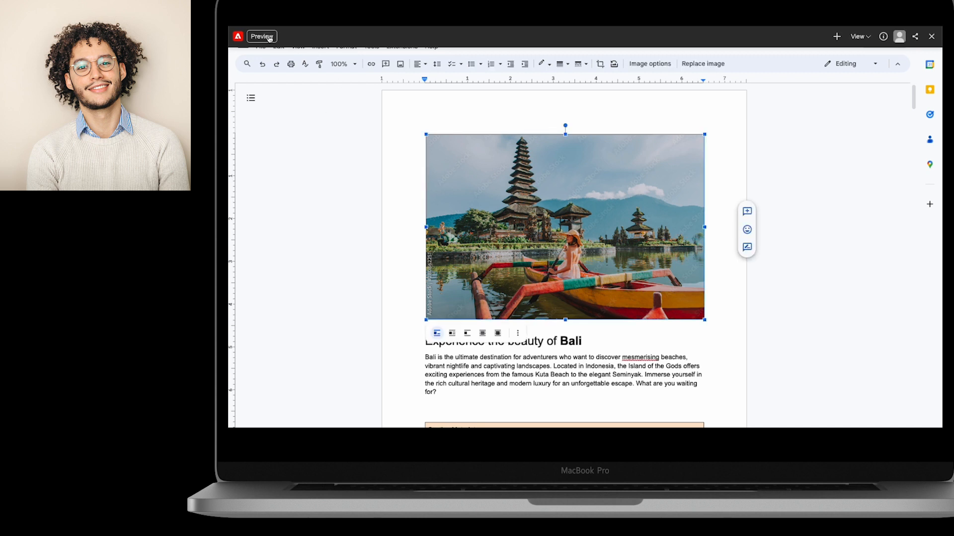
pyautogui.click(262, 36)
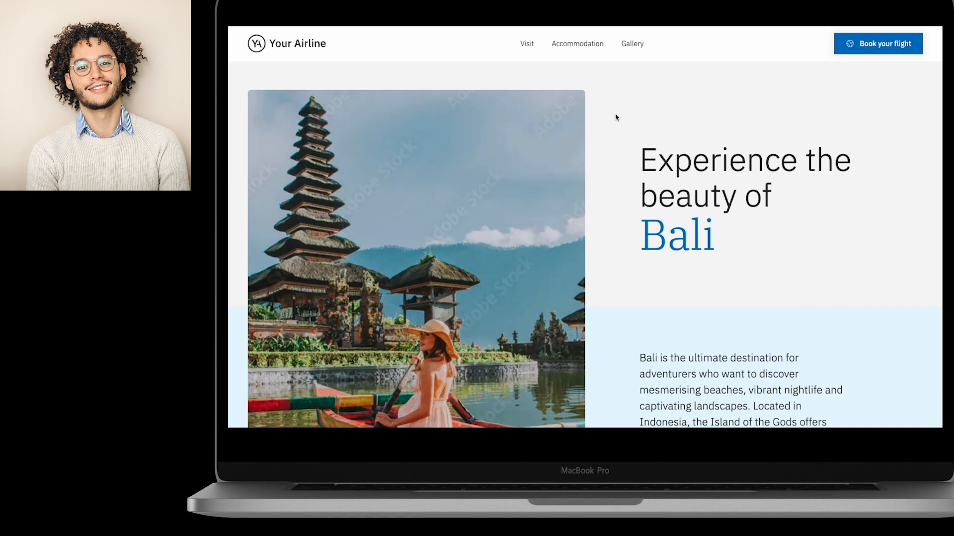
pyautogui.scroll(-3)
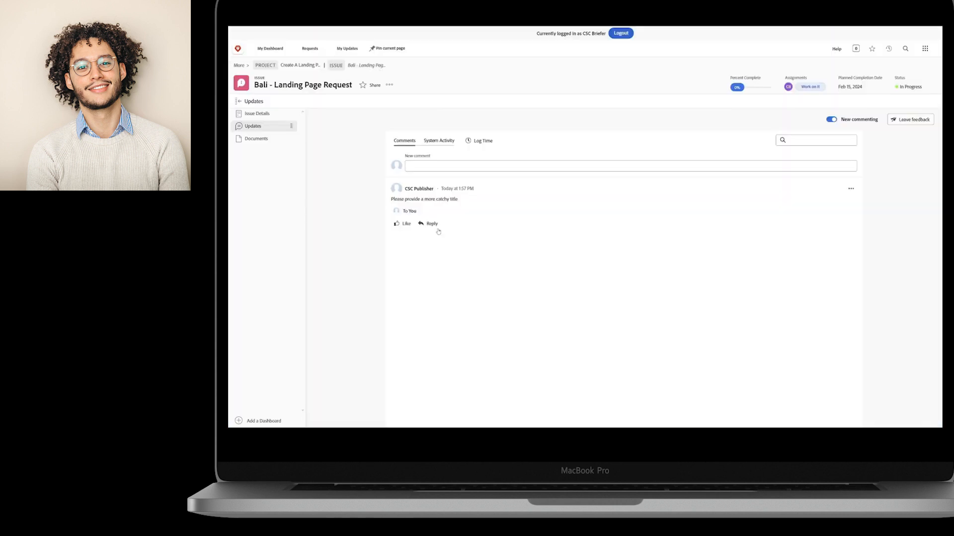
# Step: Reply 'Done' to the title comment, then approve the Bali request as publisher
pyautogui.click(431, 223)
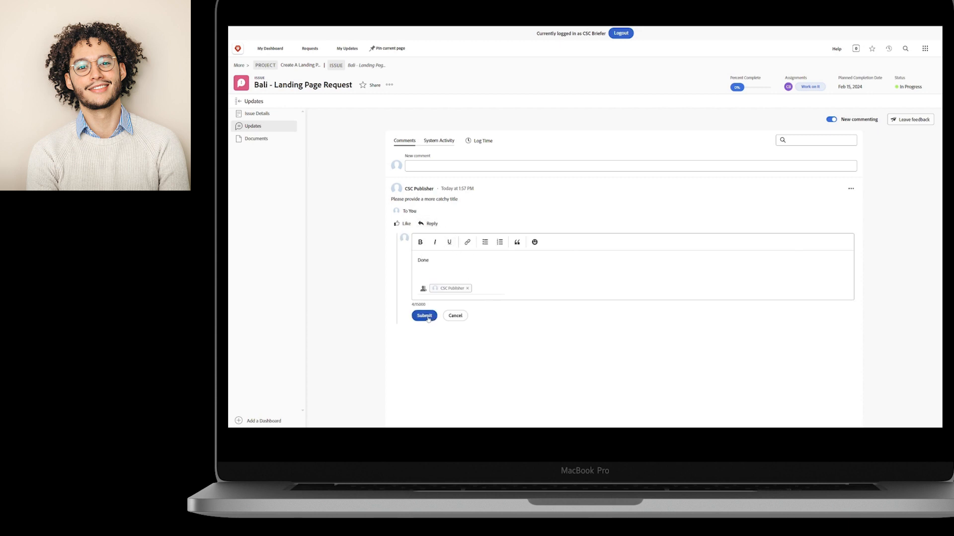
pyautogui.click(424, 316)
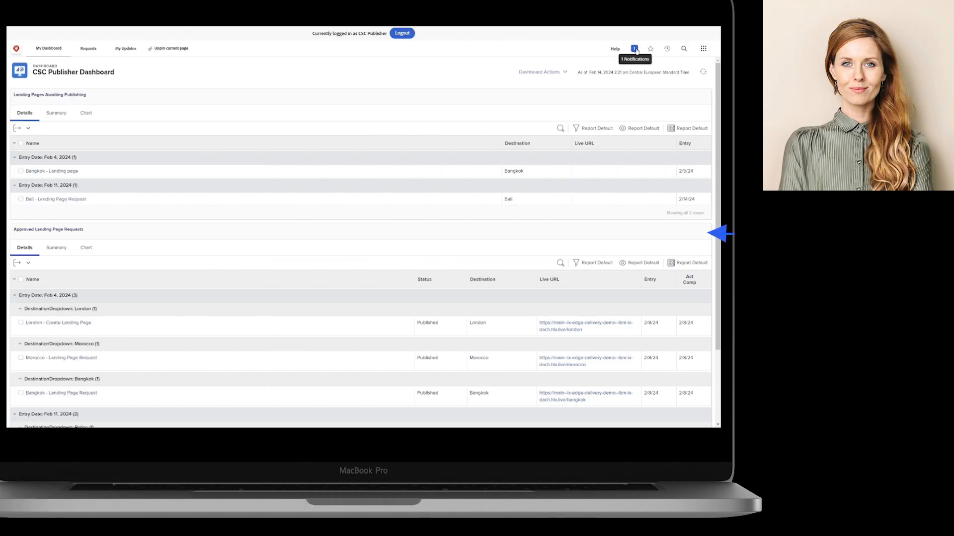
pyautogui.click(634, 49)
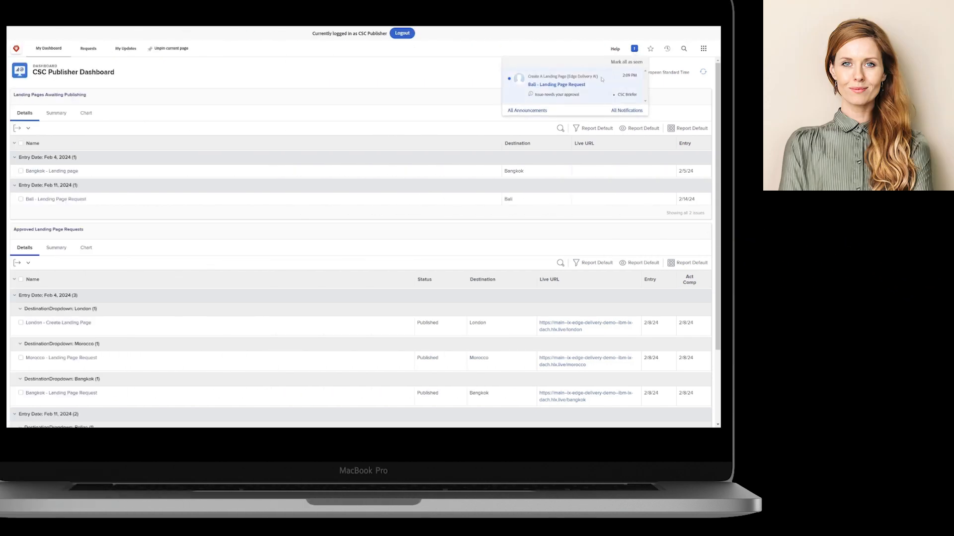
pyautogui.click(555, 84)
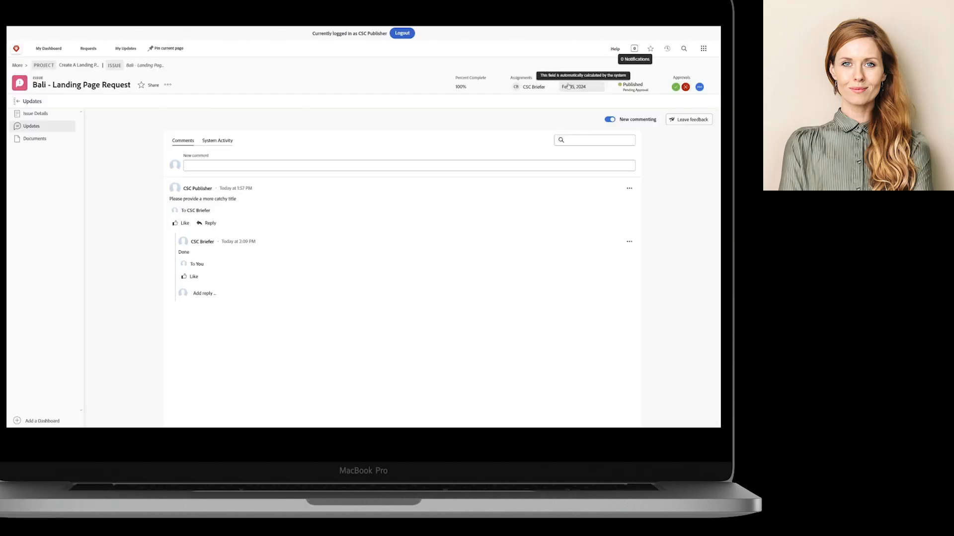
pyautogui.click(35, 114)
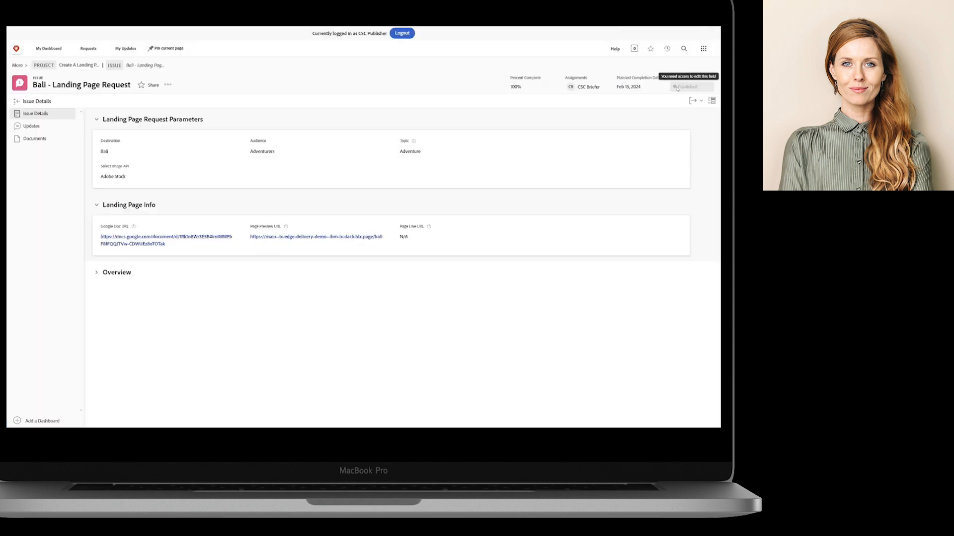
# Step: Refresh Issue Details to confirm Published status and a filled Page Live URL
pyautogui.click(686, 86)
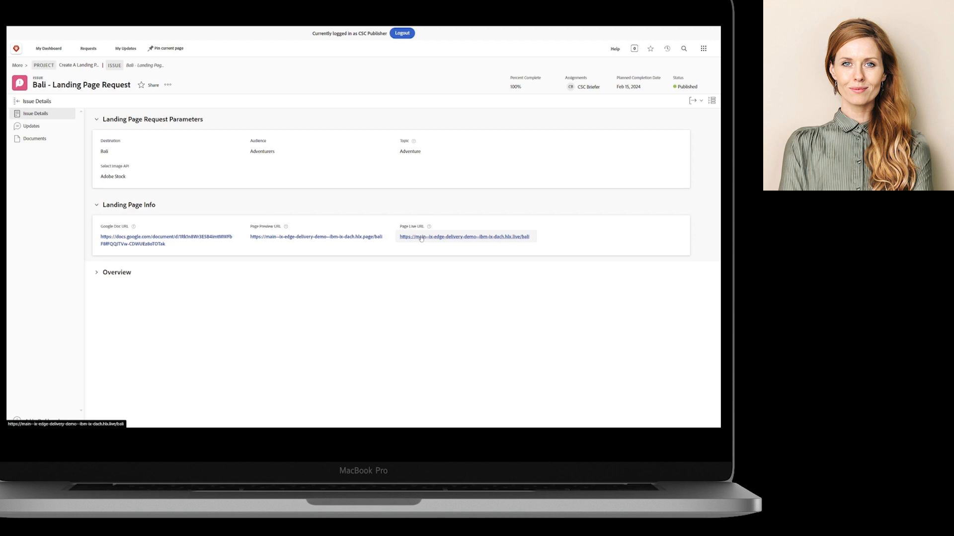
pyautogui.moveTo(425, 238)
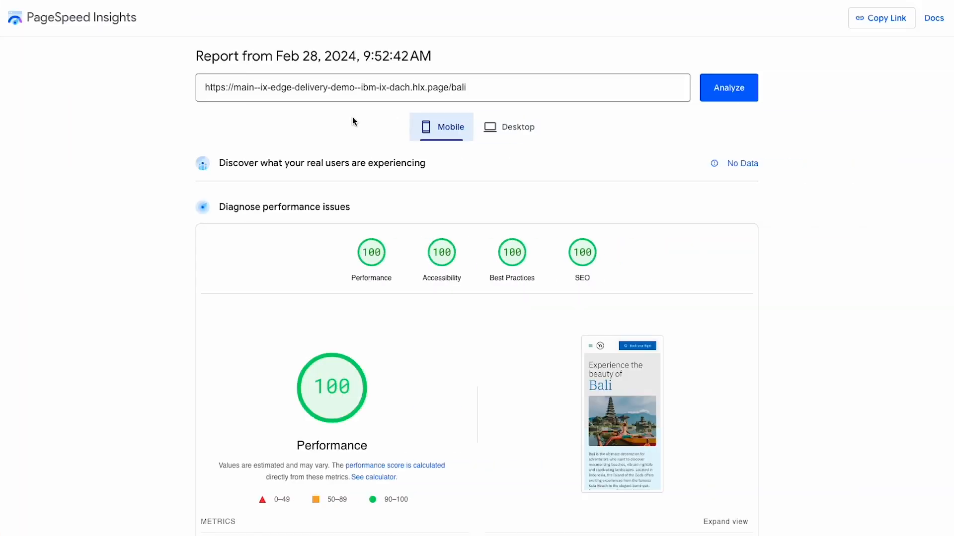
# Step: Switch to the Desktop tab and scroll through the 100 Performance score metrics
pyautogui.click(509, 126)
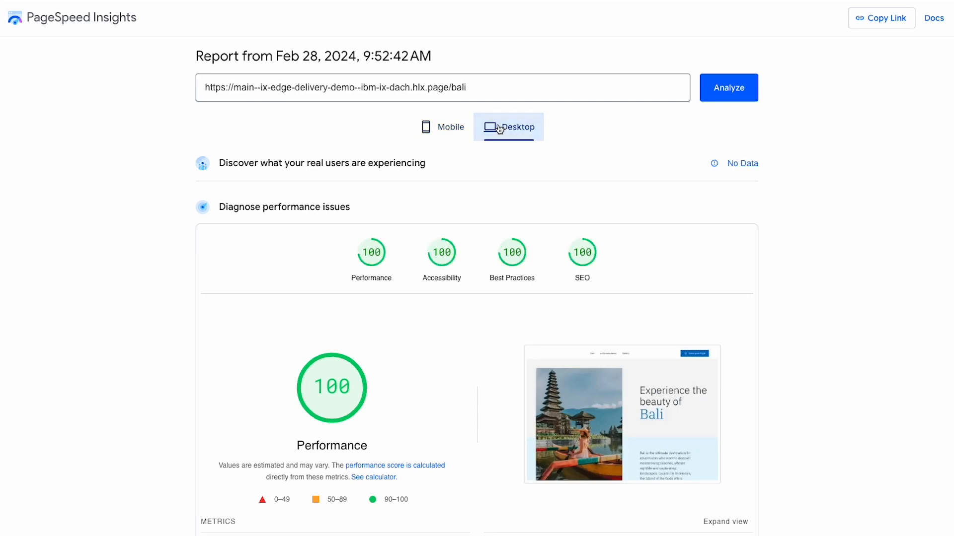
pyautogui.scroll(-3)
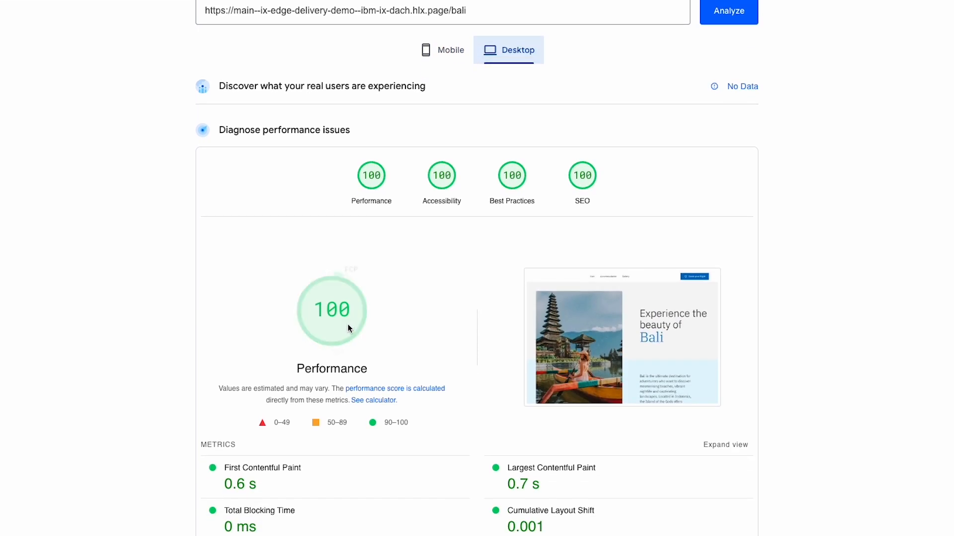